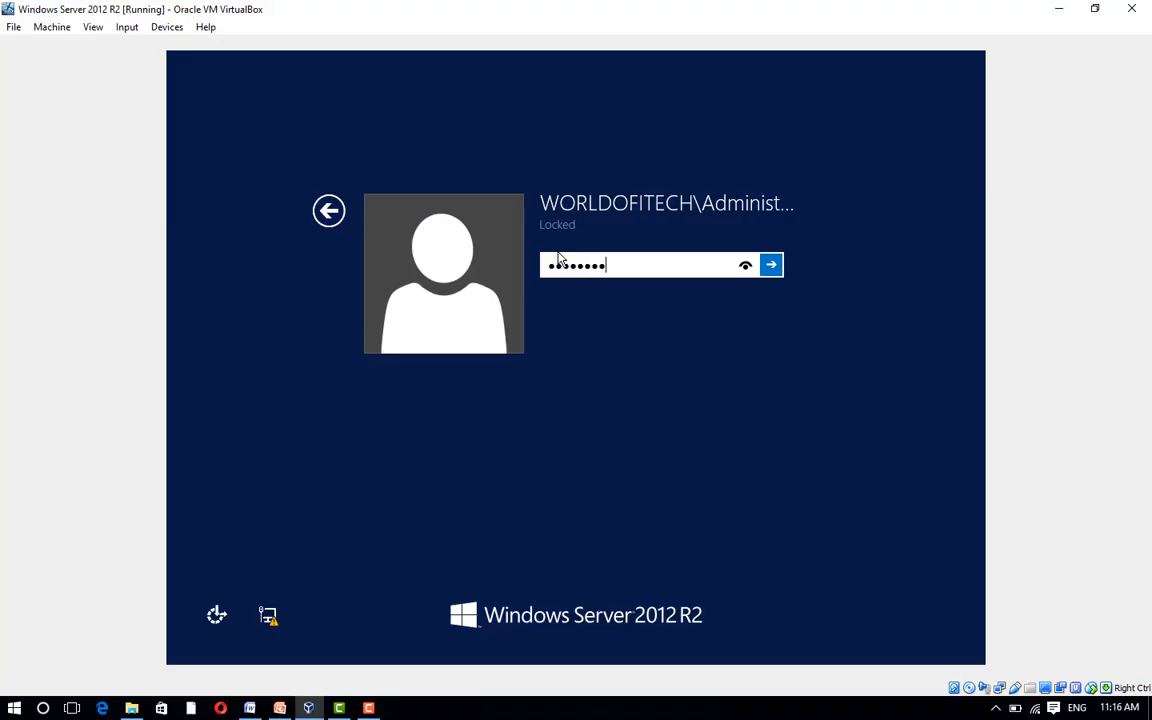
Step: Sign in as administrator and launch Server Manager from the Start screen
click(771, 264)
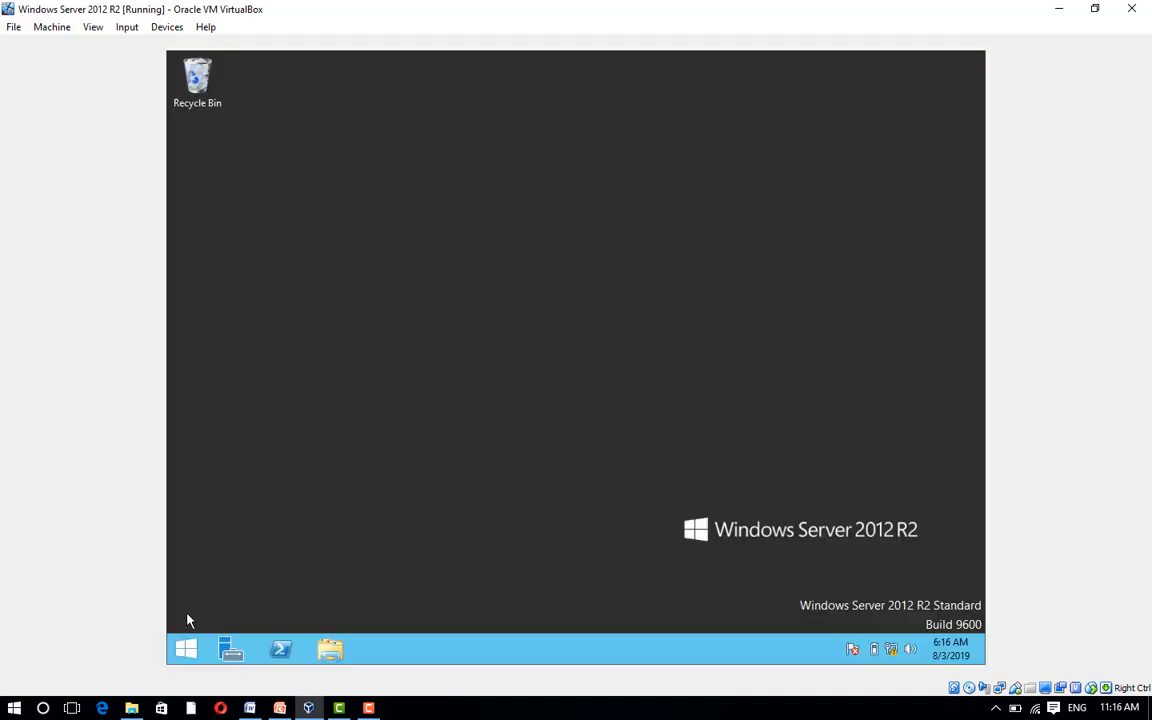
click(185, 647)
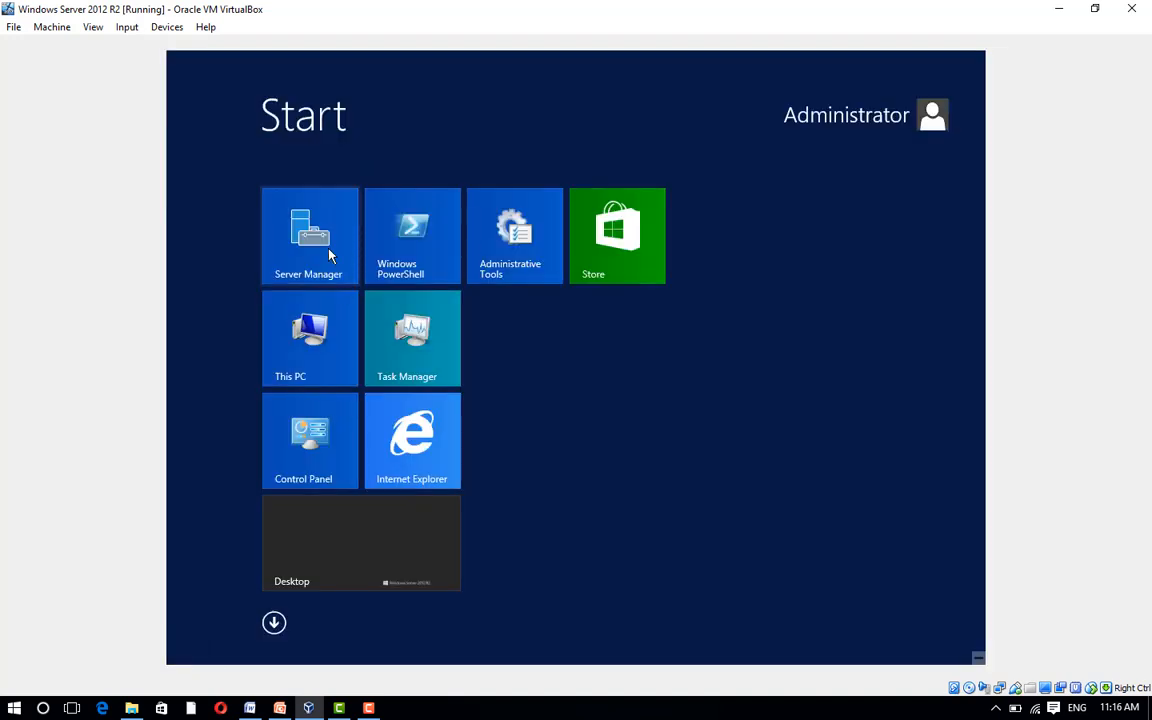
click(309, 235)
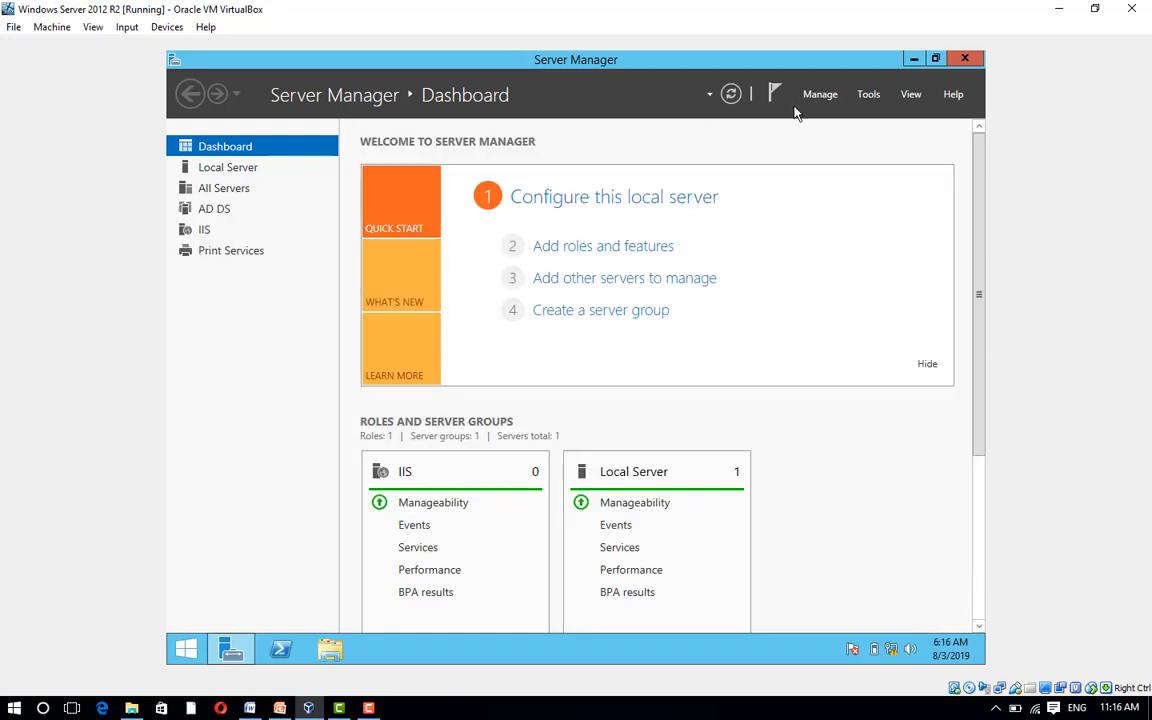
Step: Launch the DNS console from Server Manager's Tools menu
click(868, 94)
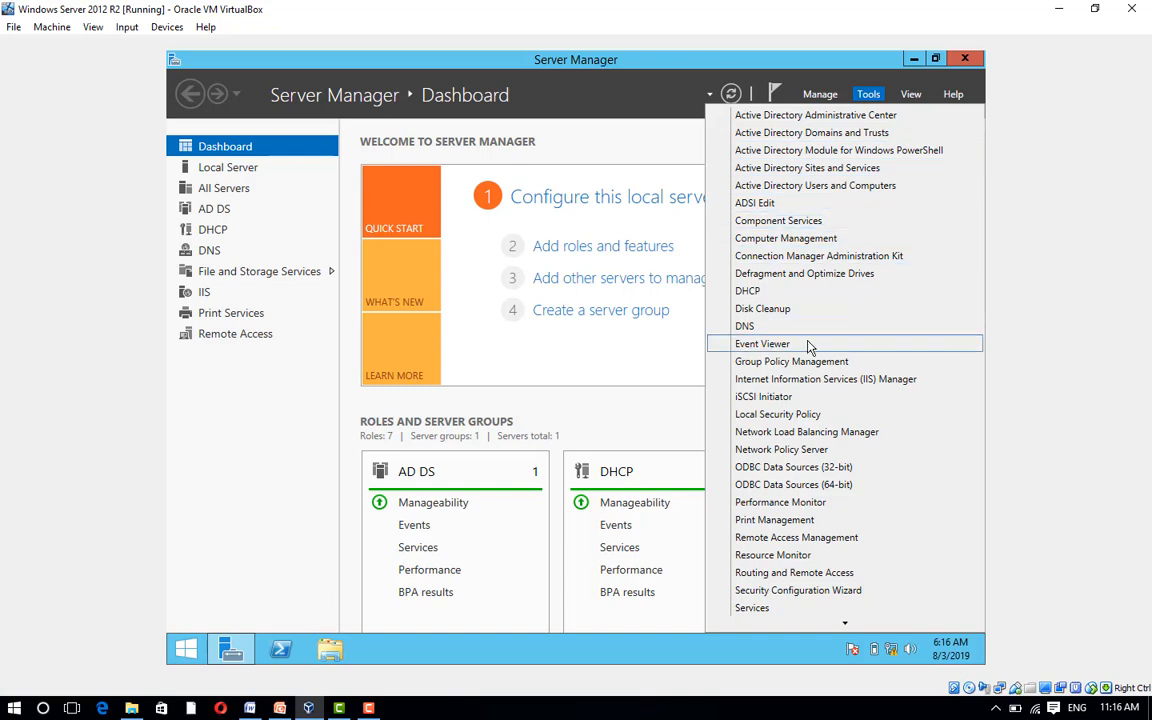
click(793, 333)
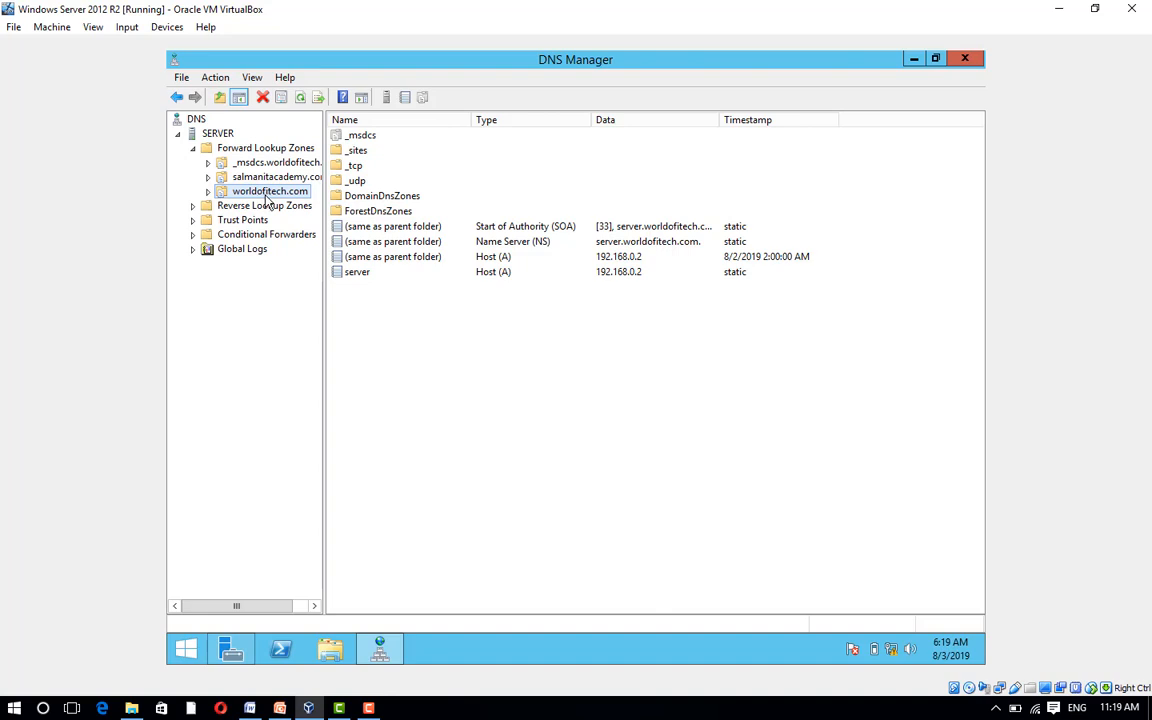
Step: Launch the New Zone Wizard from the Forward Lookup Zones context menu
right_click(270, 191)
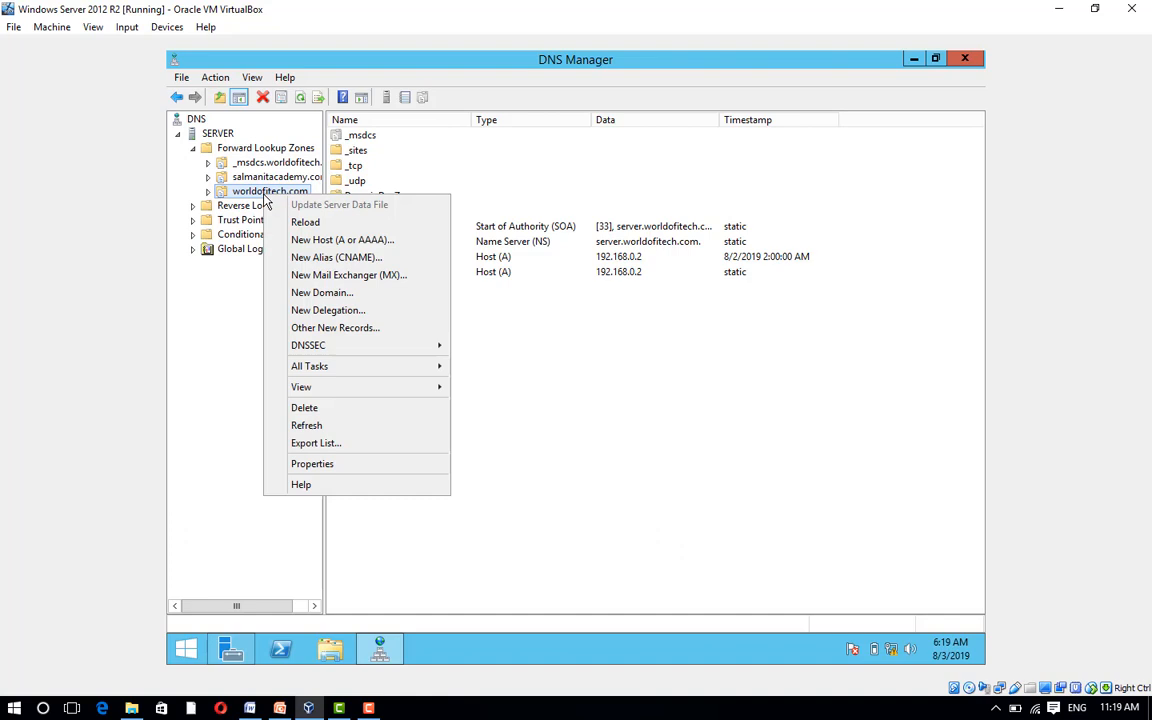
mouse_move(355, 275)
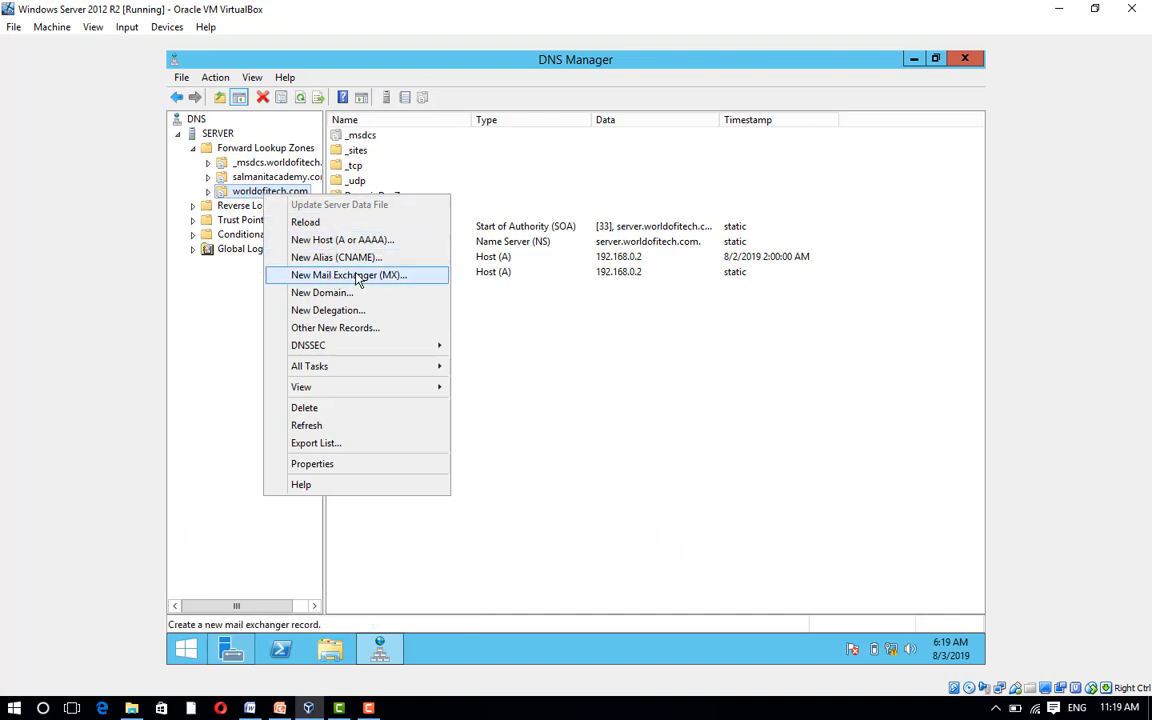
mouse_move(520, 323)
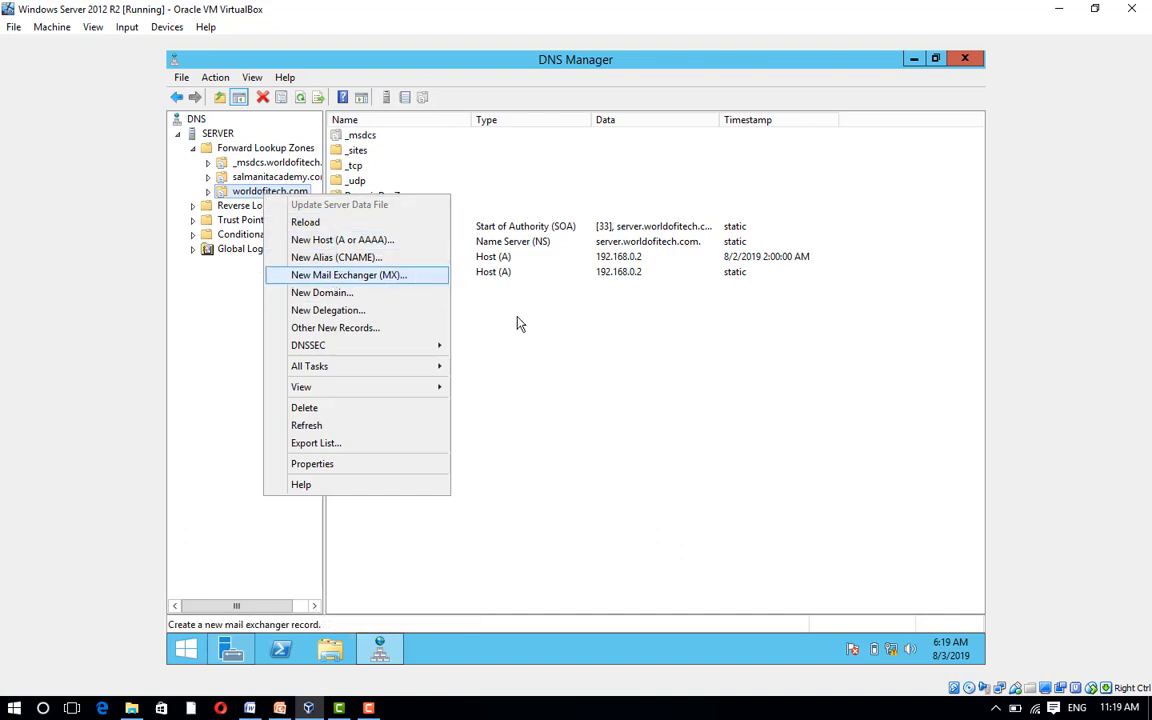
click(265, 147)
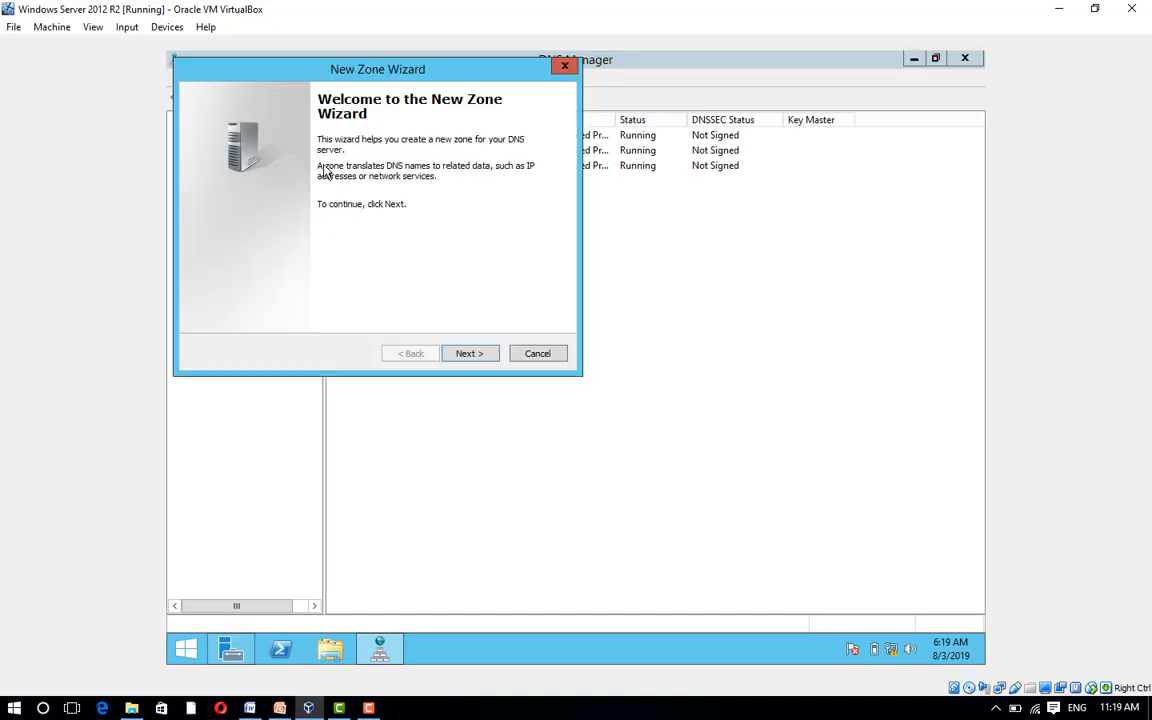
Step: Create Active Directory-integrated primary zone 'Mailserver' with secure updates, then select it
click(469, 353)
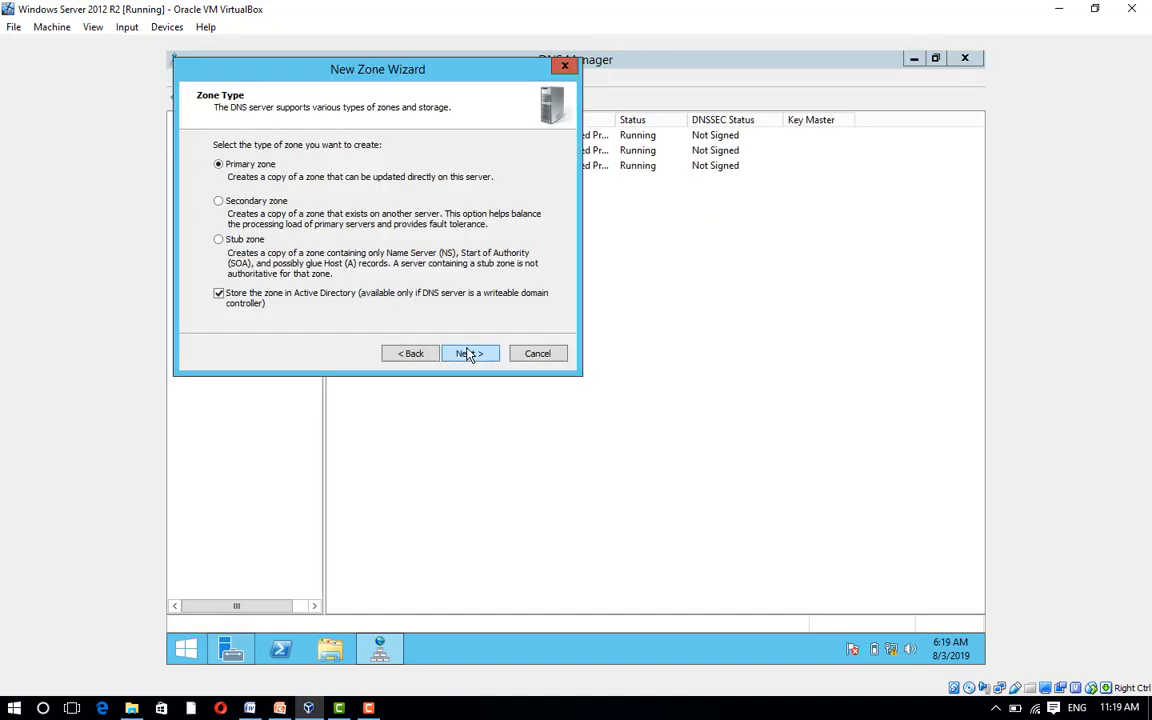
click(469, 353)
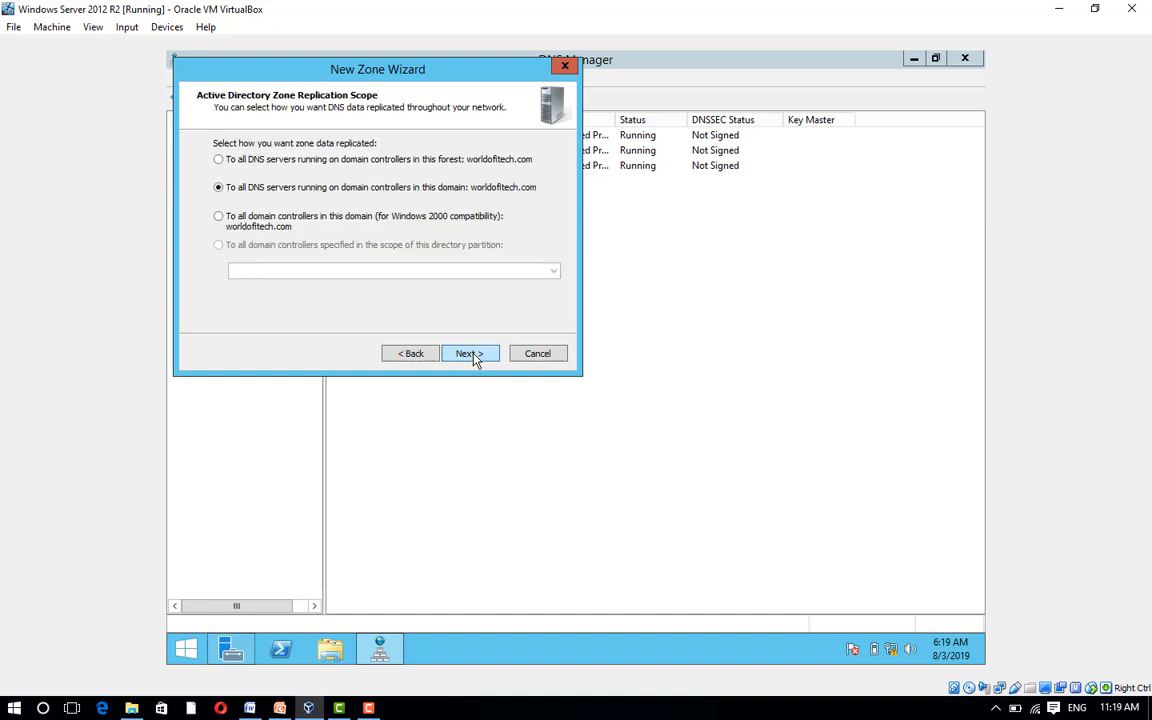
click(469, 353)
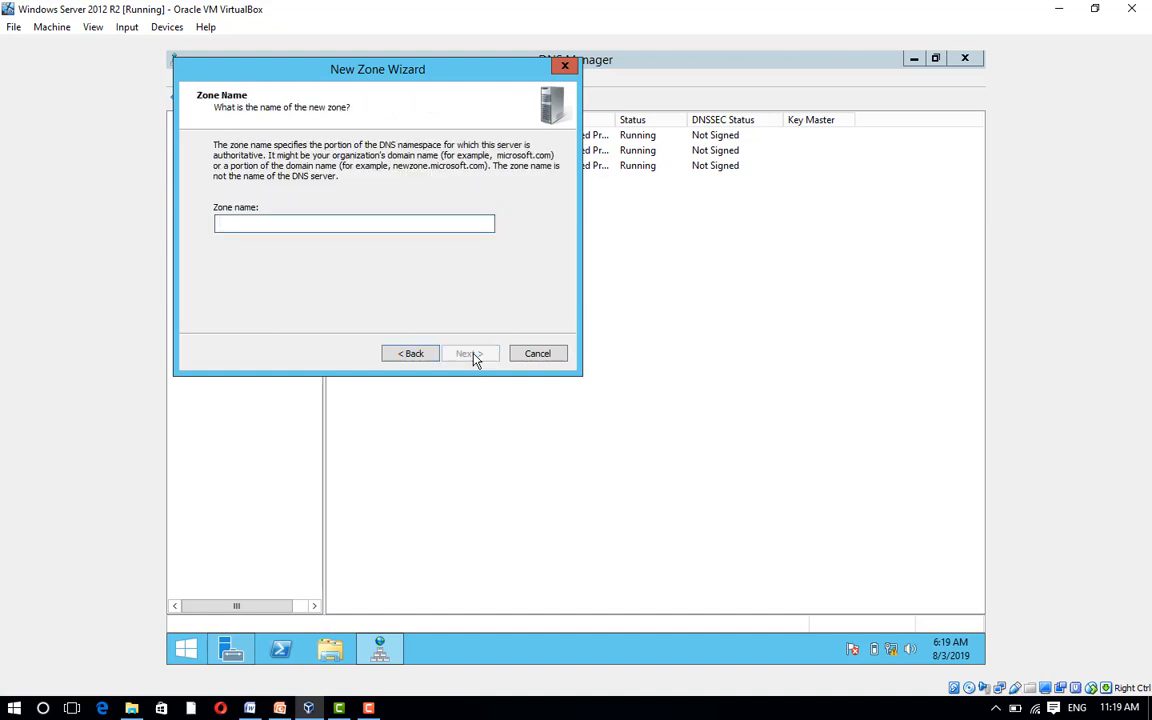
click(470, 353)
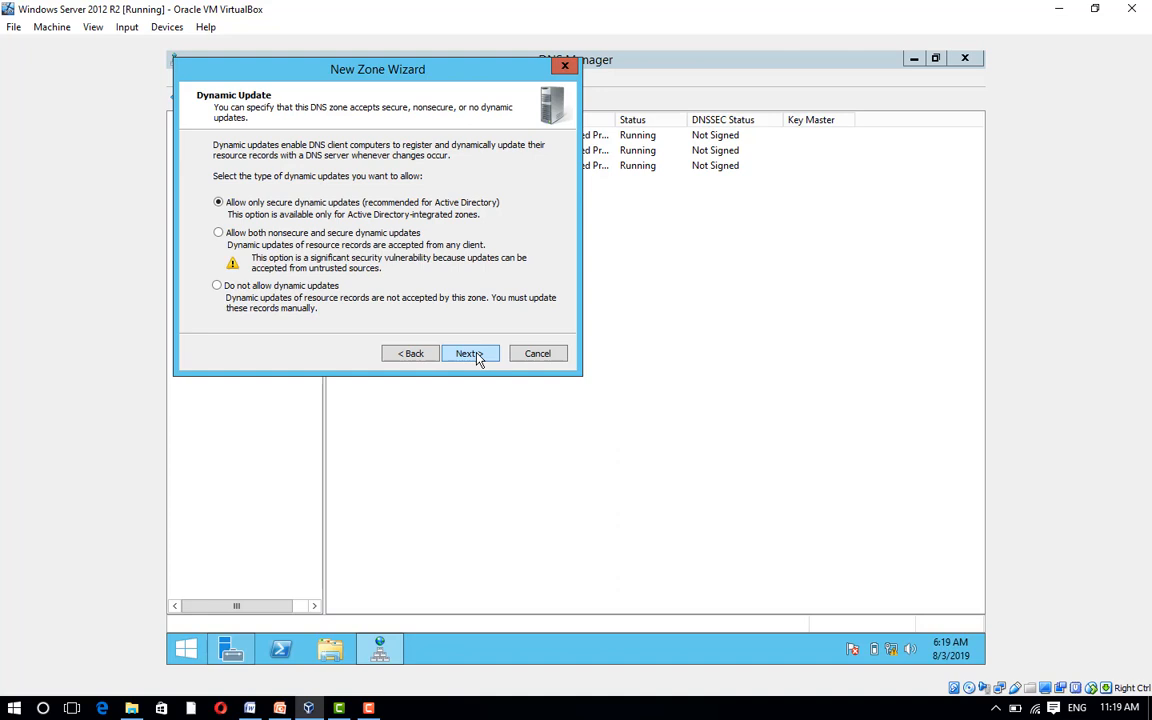
click(469, 353)
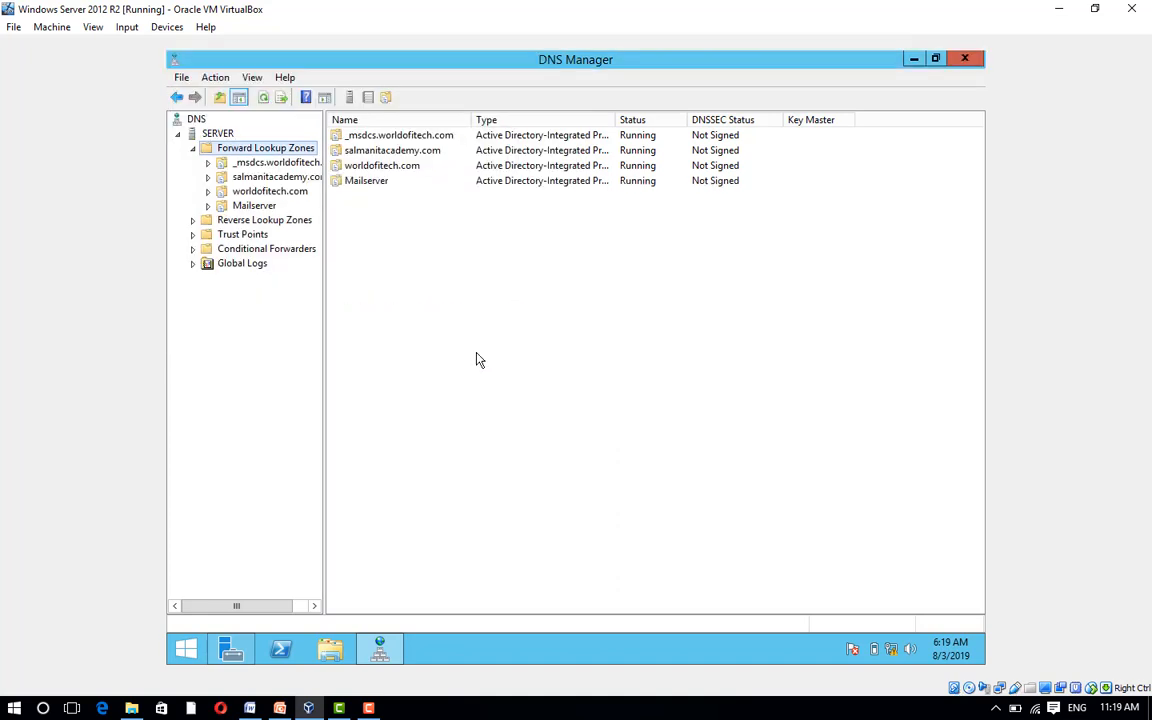
mouse_move(367, 194)
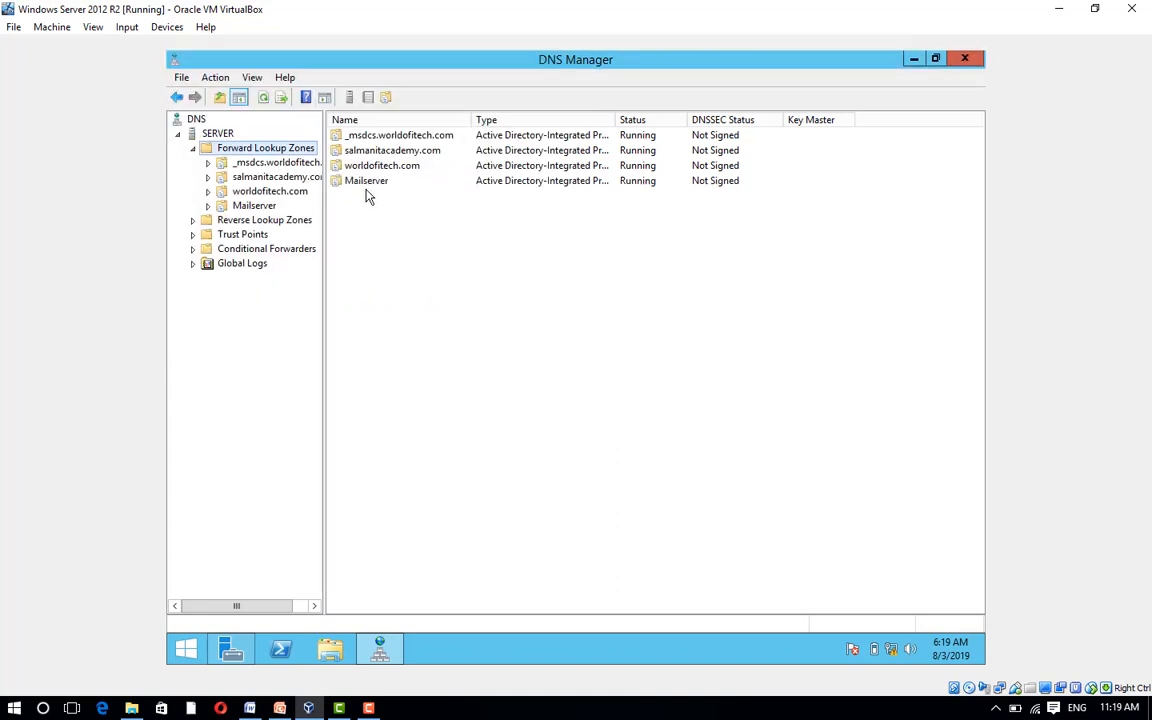
click(251, 205)
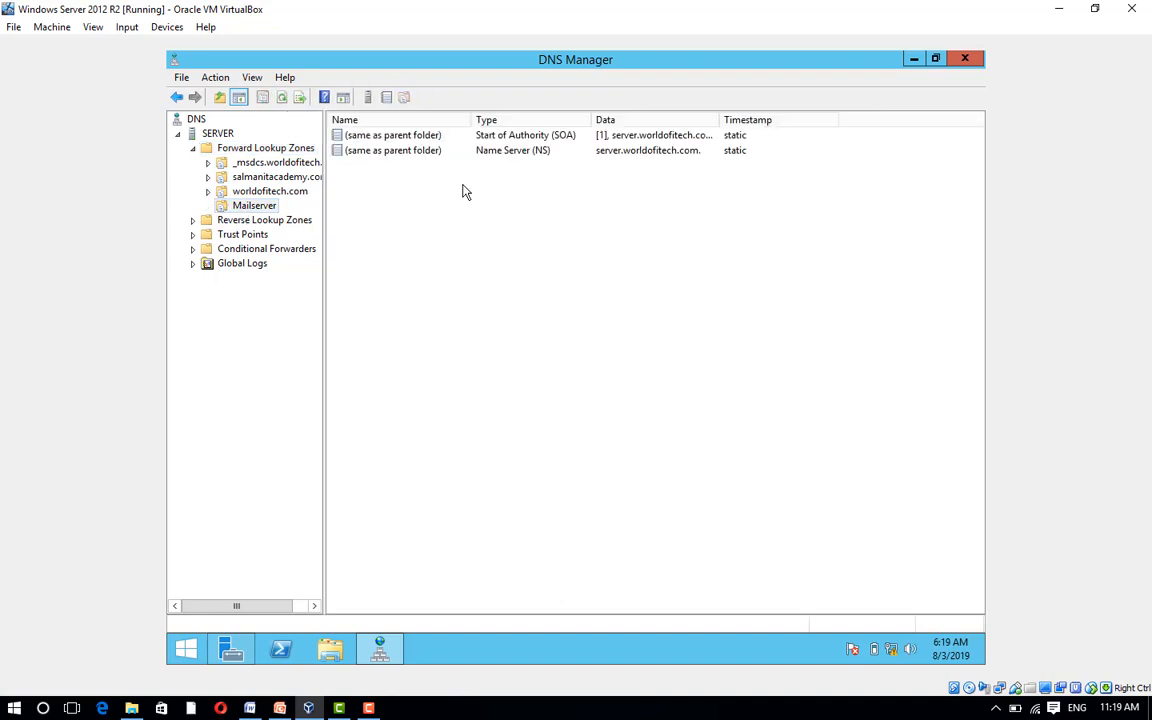
Step: Add a host (A) record pointing to 192.168.0.9 in the Mailserver zone
right_click(465, 191)
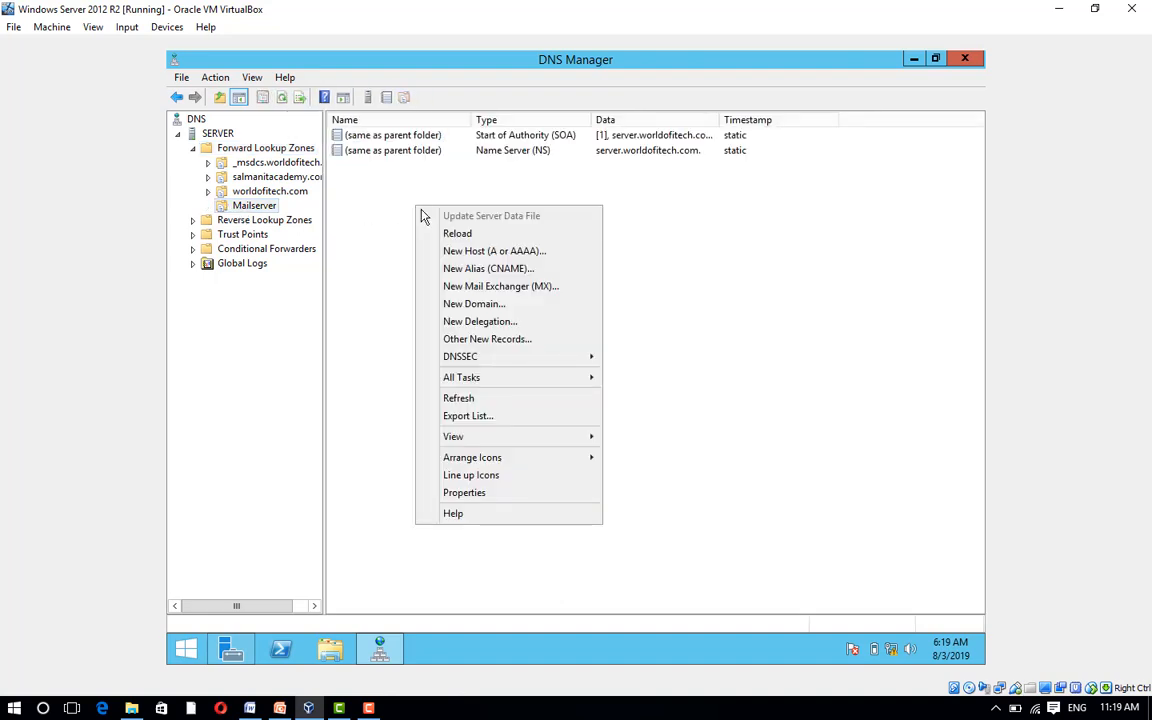
click(496, 251)
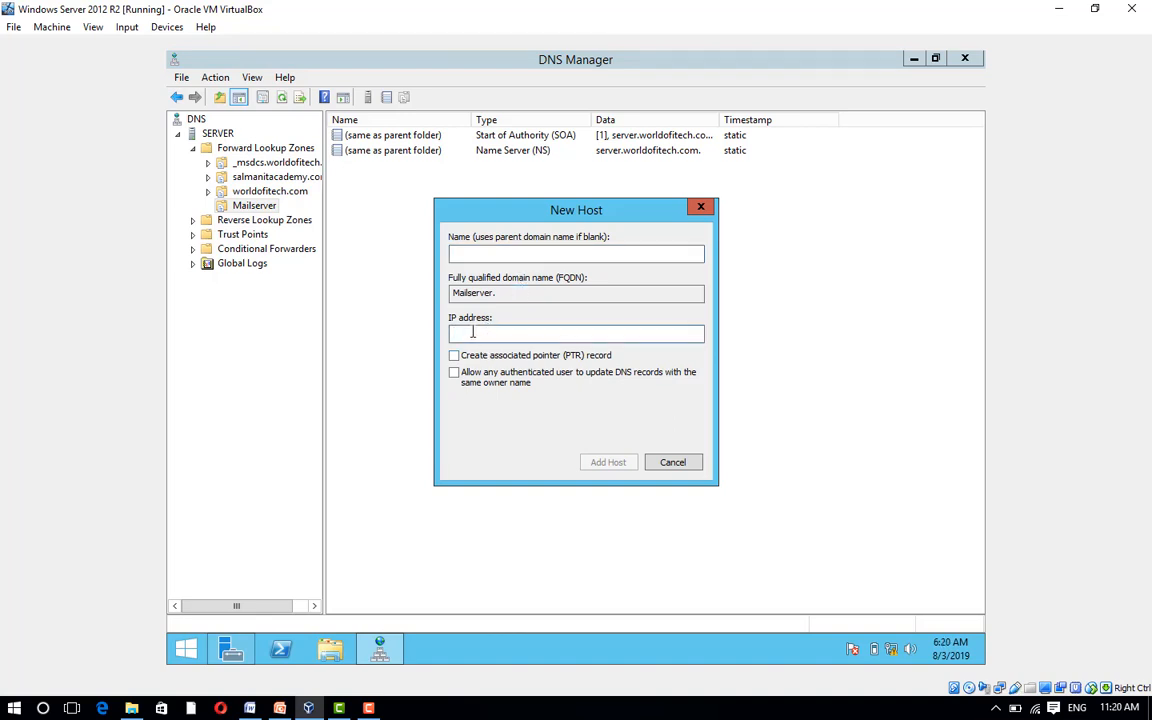
text(192.1)
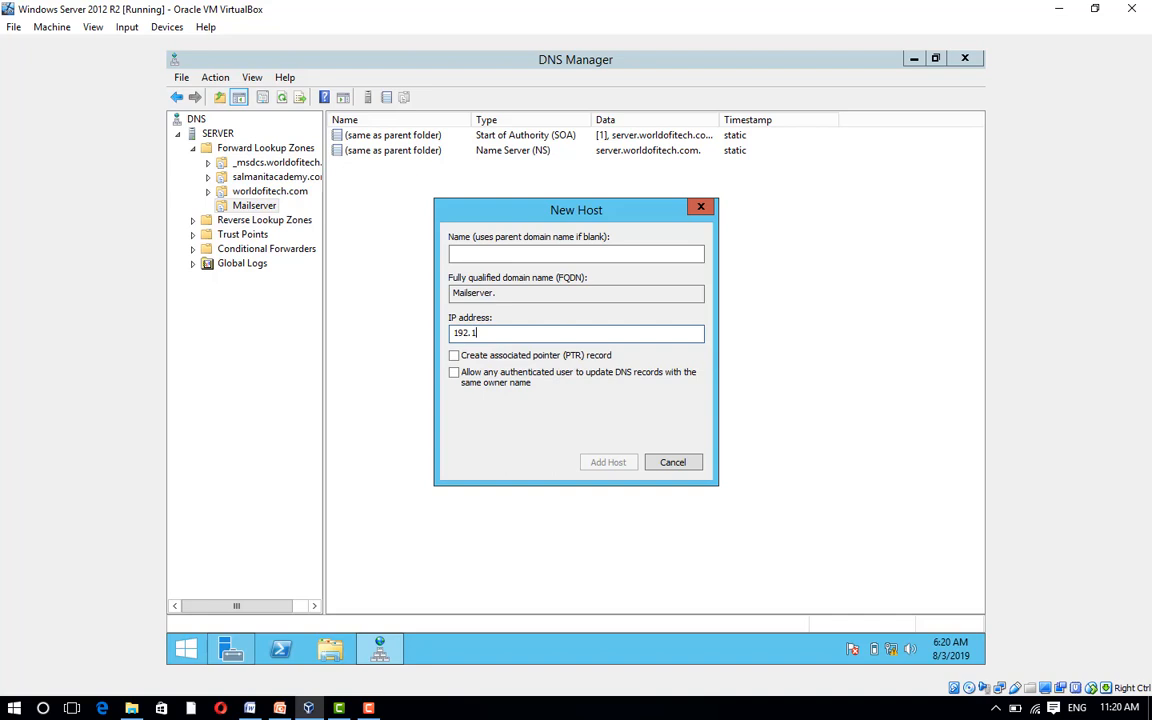
text(68.0.9)
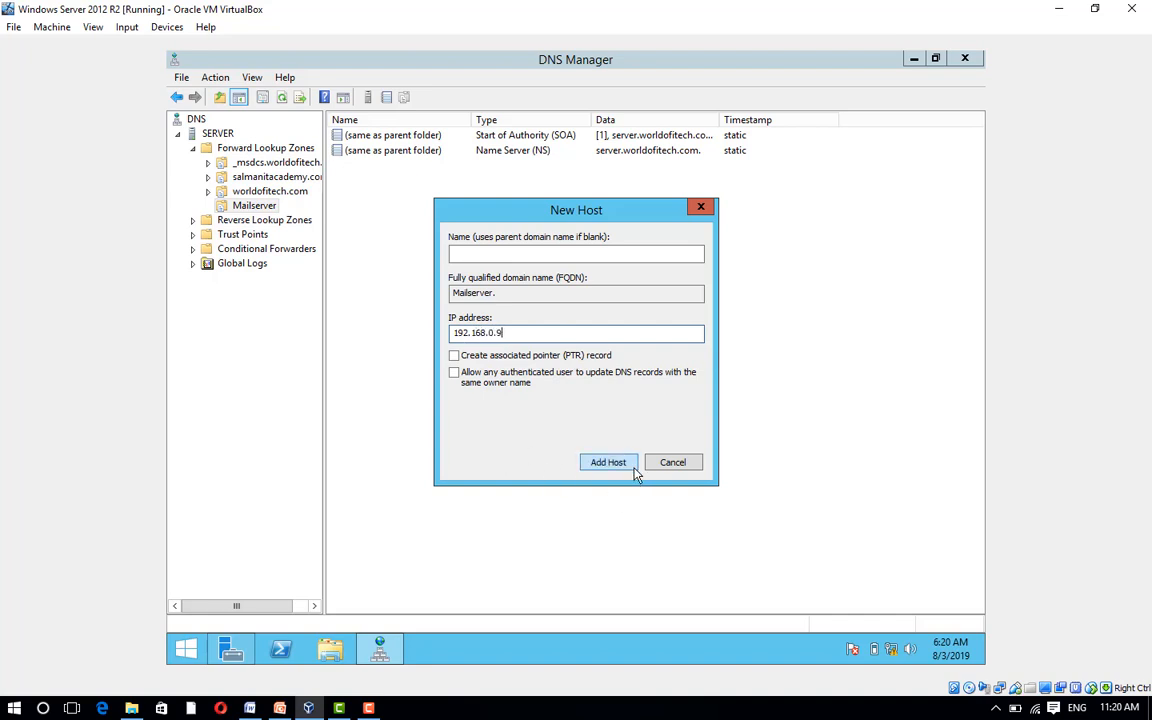
click(608, 462)
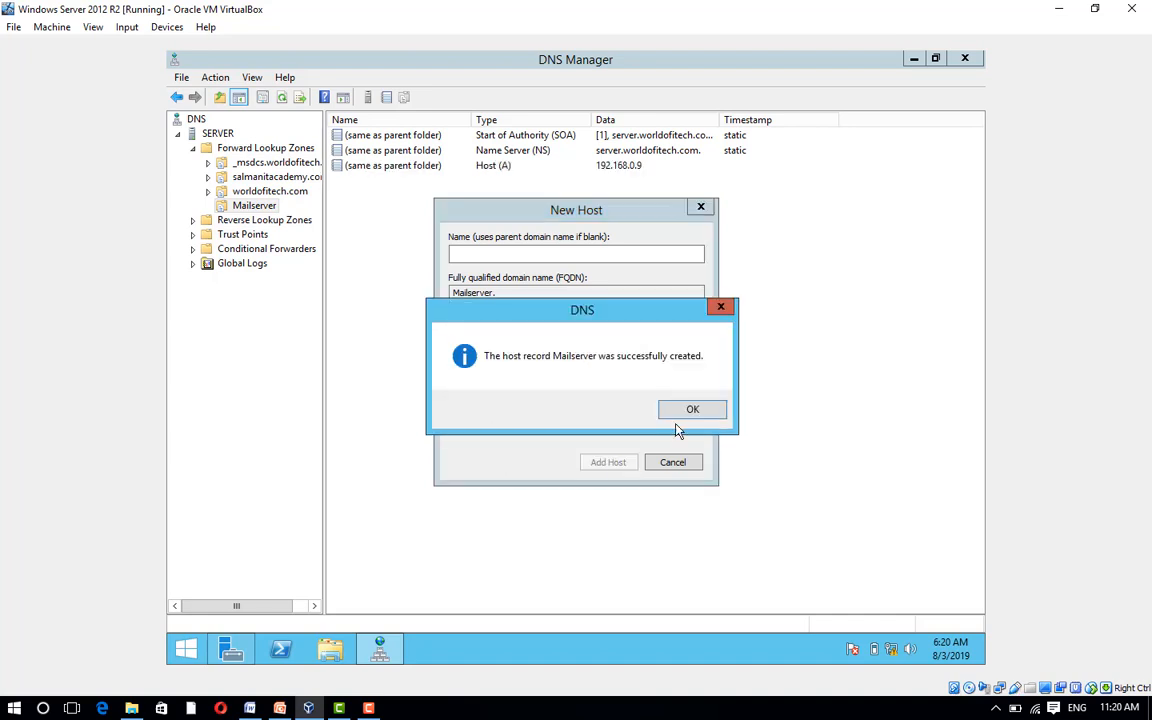
click(692, 409)
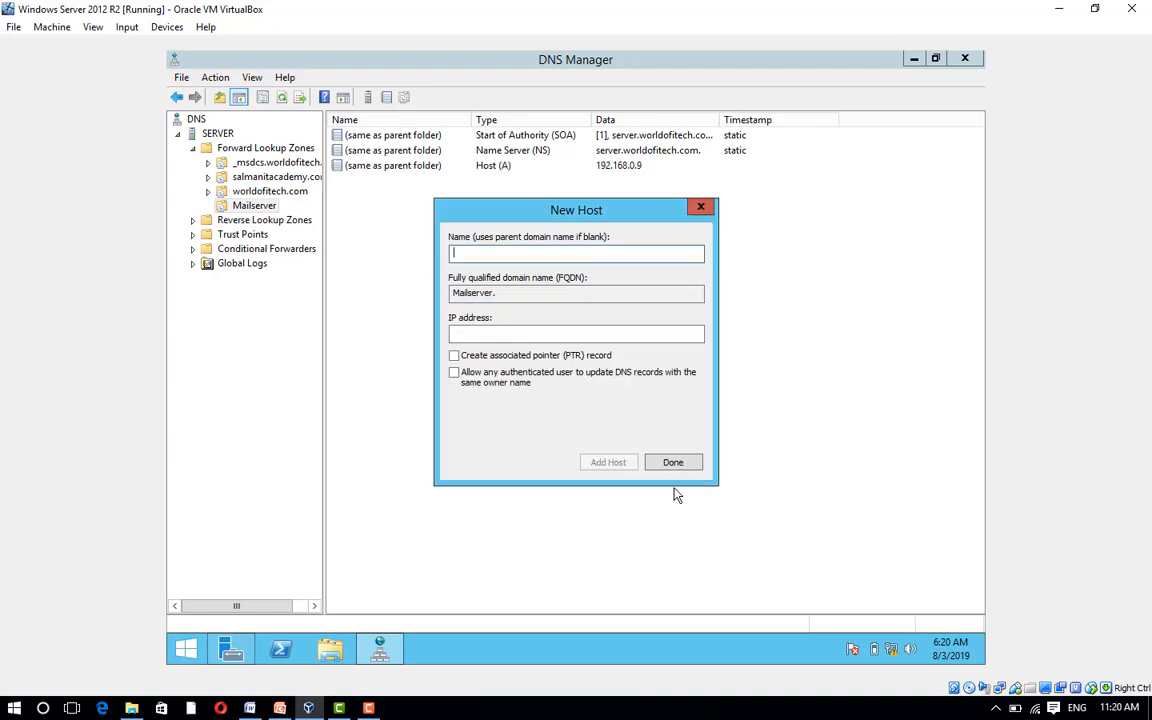
Step: Open an empty New Mail Exchanger (MX) form for the Mailserver zone
right_click(254, 205)
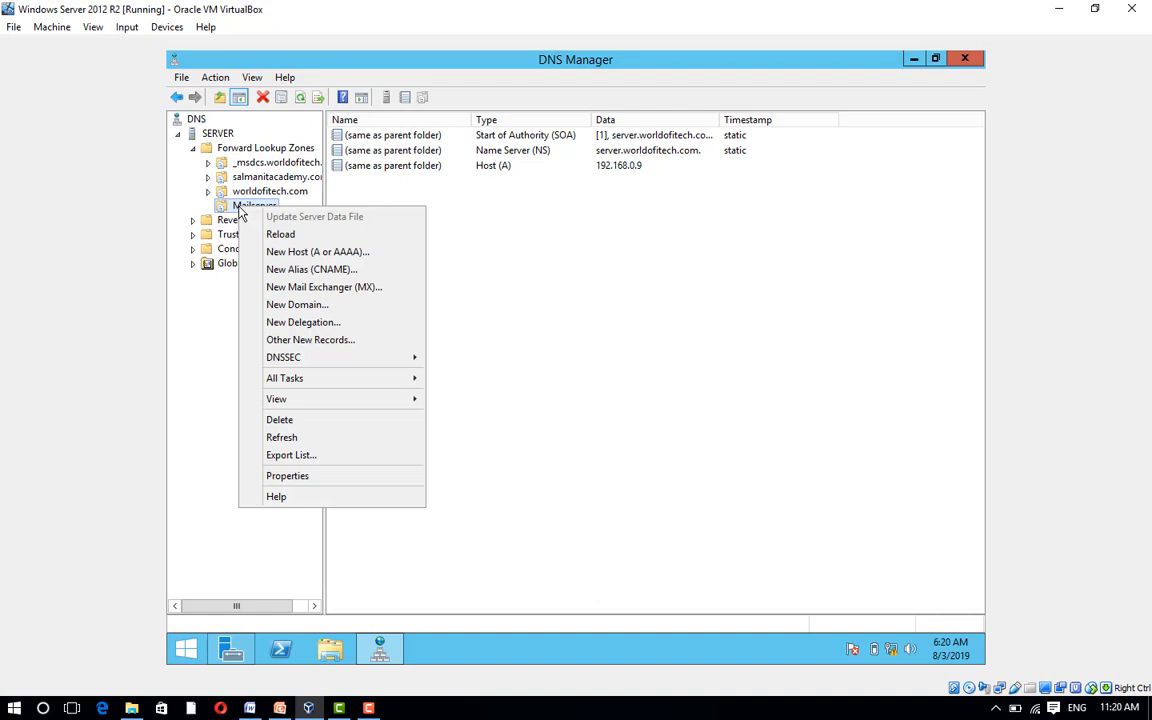
mouse_move(323, 287)
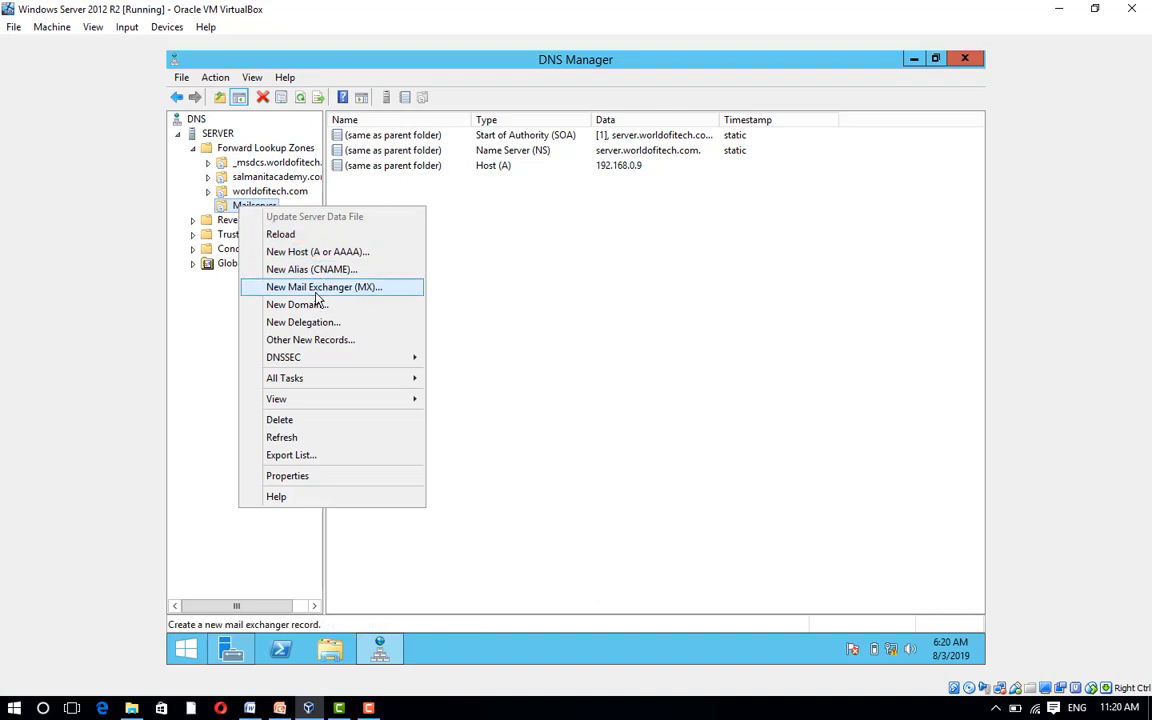
click(323, 287)
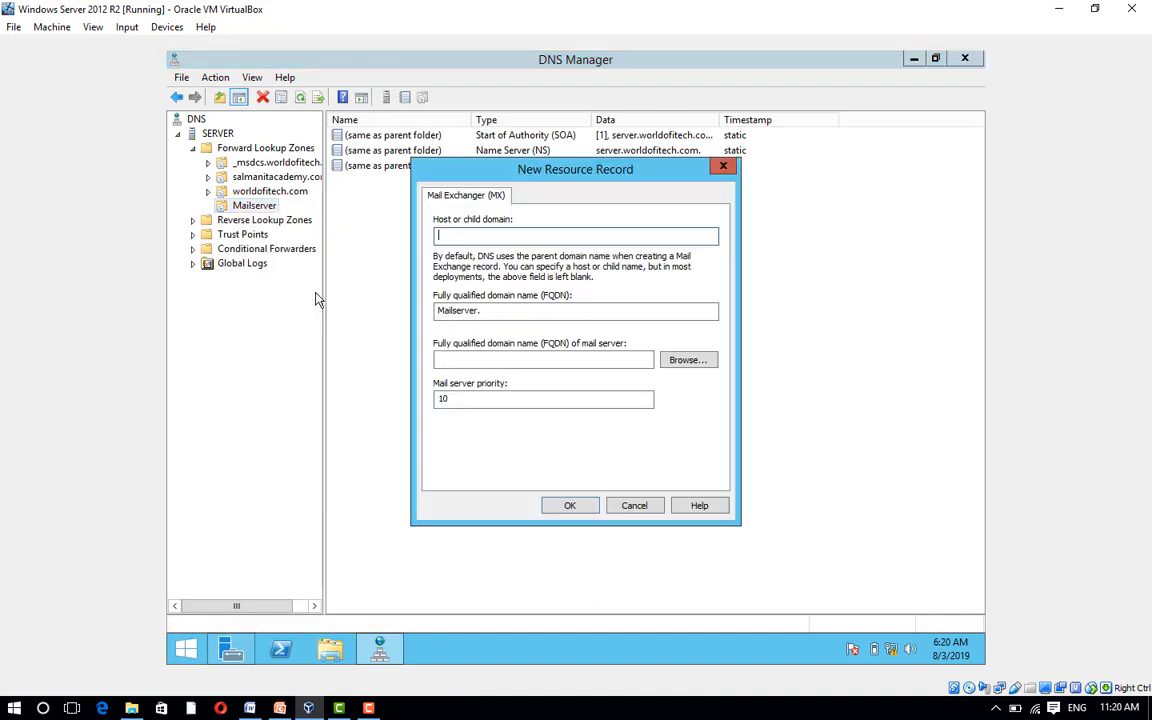
mouse_move(528, 344)
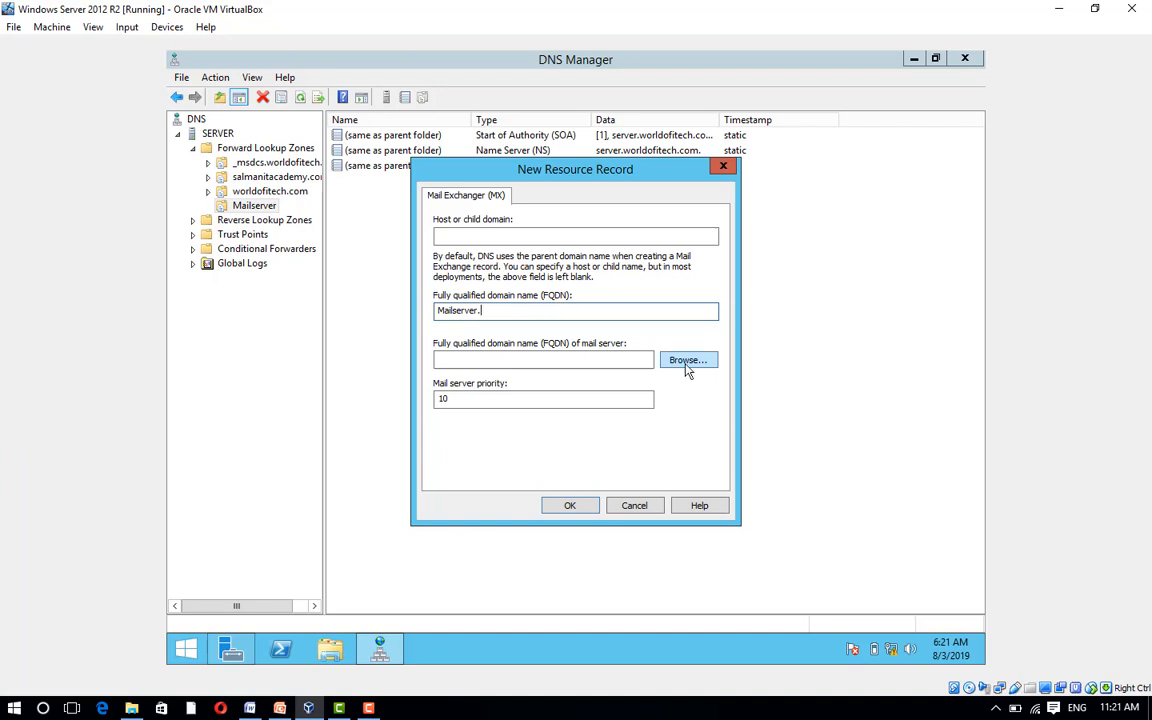
Step: Browse via SERVER and select the Mailserver host as the MX mail server
click(687, 360)
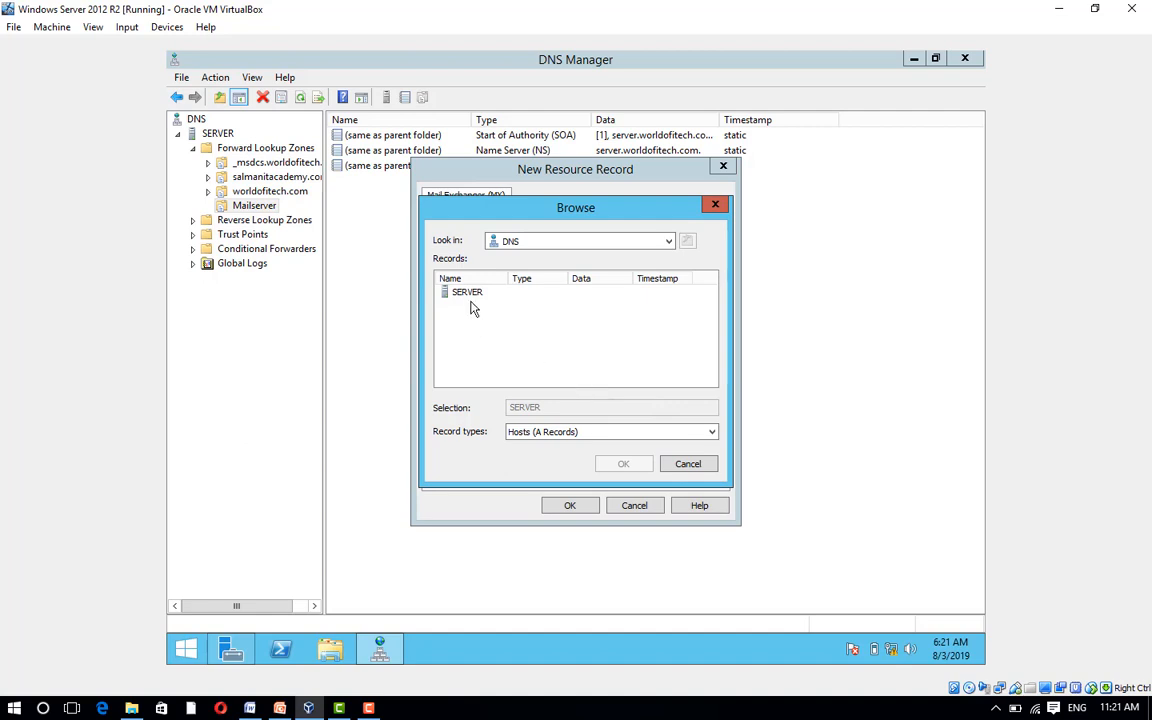
click(466, 291)
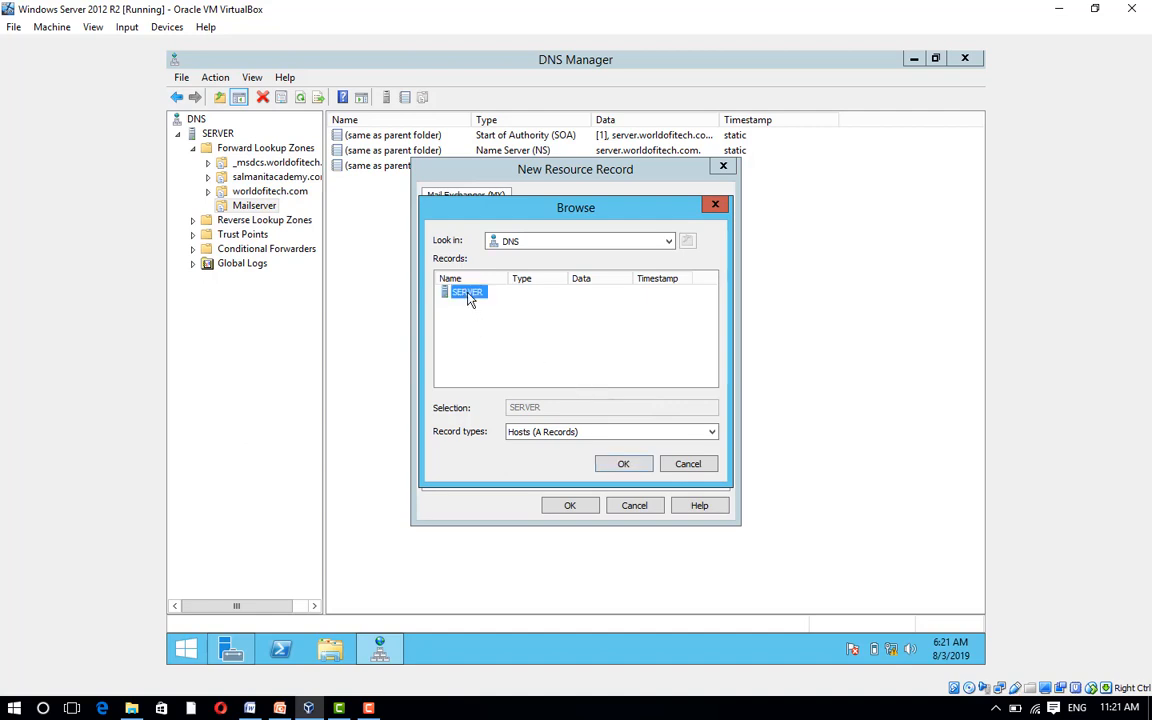
double_click(467, 291)
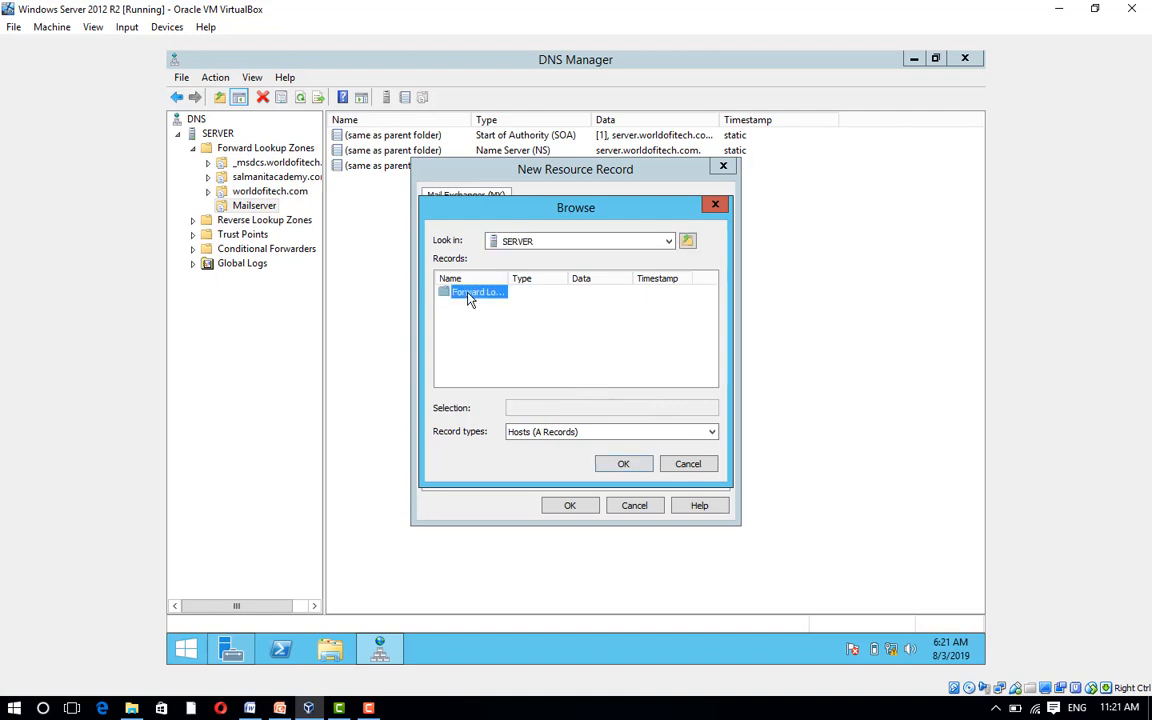
click(624, 463)
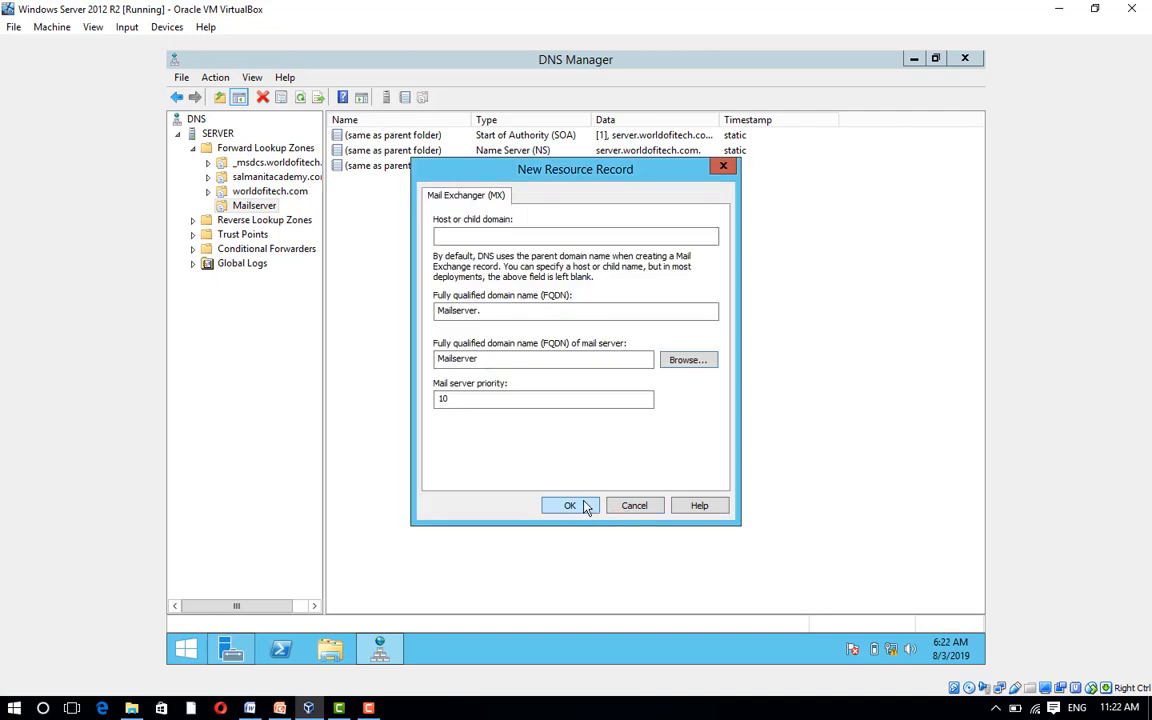